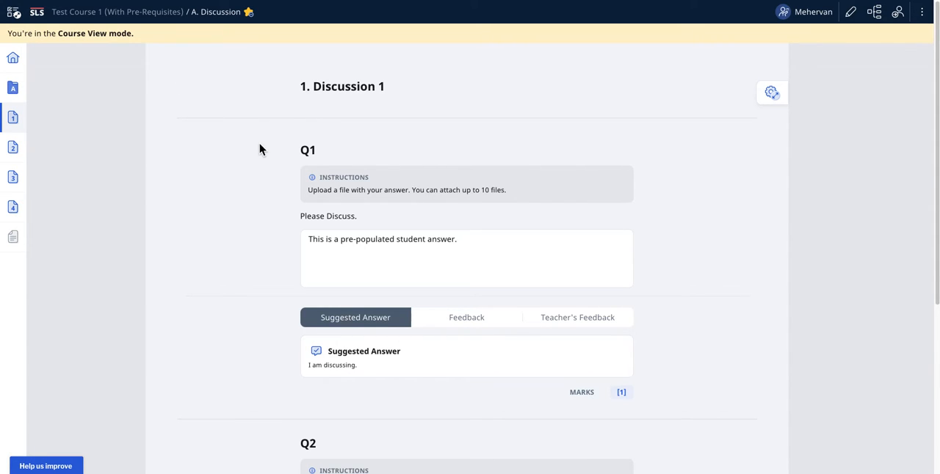
pyautogui.moveTo(916, 53)
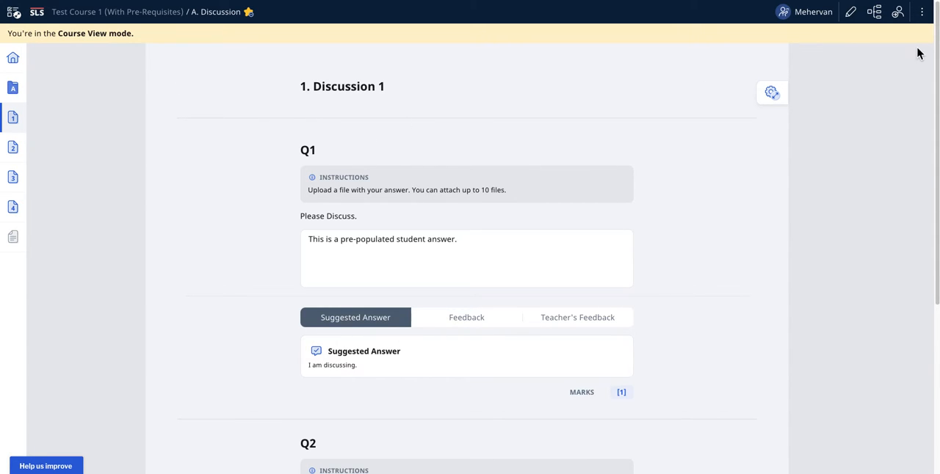
# - Switch the Discussion course to Preview as Student so Q1 shows its pre-populated answer
pyautogui.click(919, 12)
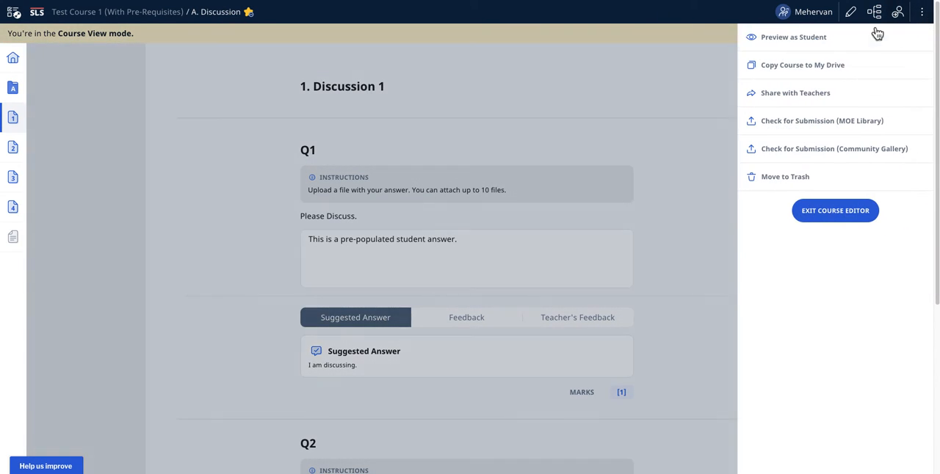
pyautogui.click(796, 37)
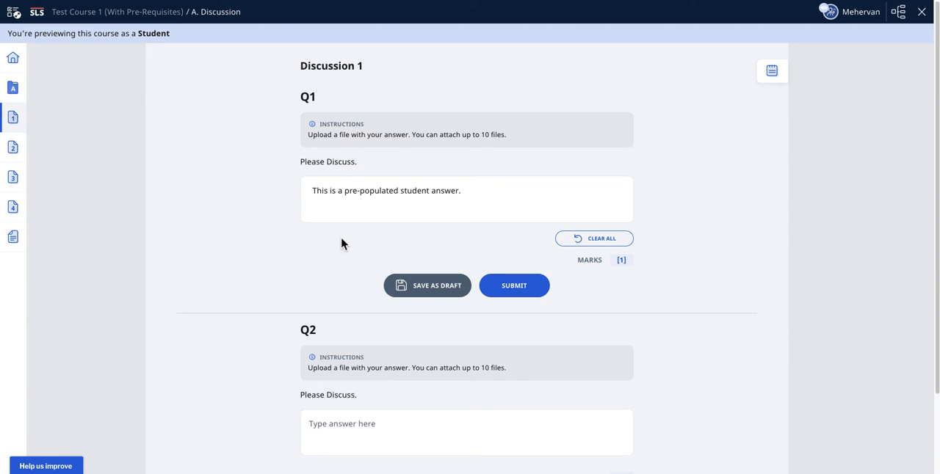
pyautogui.click(467, 198)
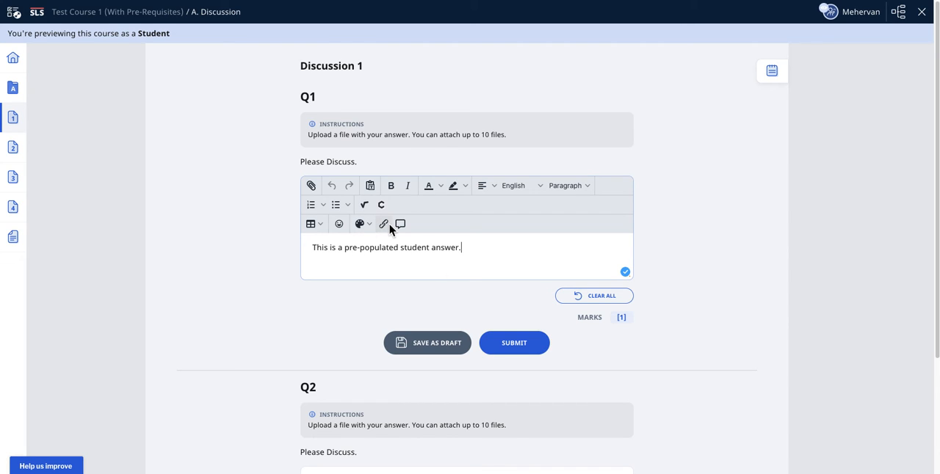
pyautogui.click(357, 223)
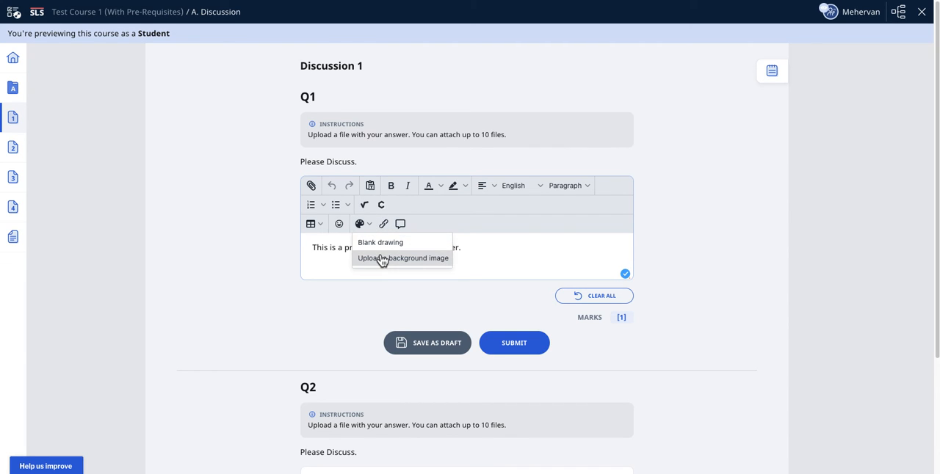
pyautogui.click(379, 257)
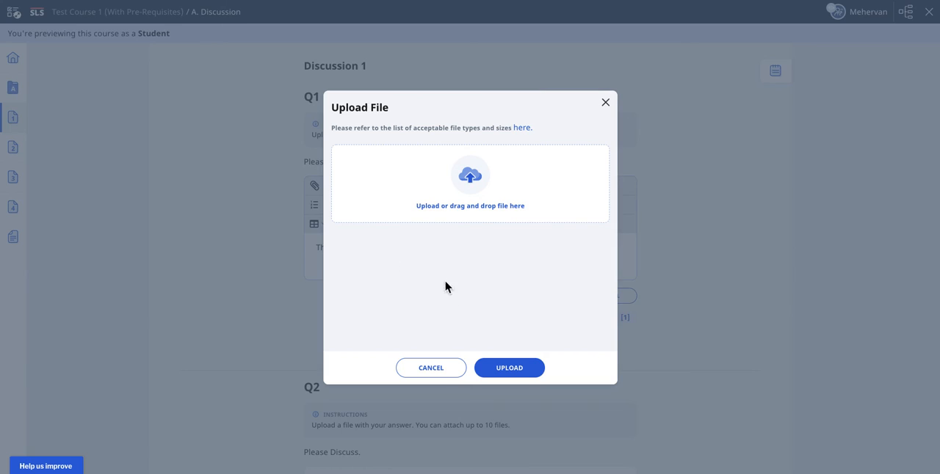
pyautogui.click(432, 367)
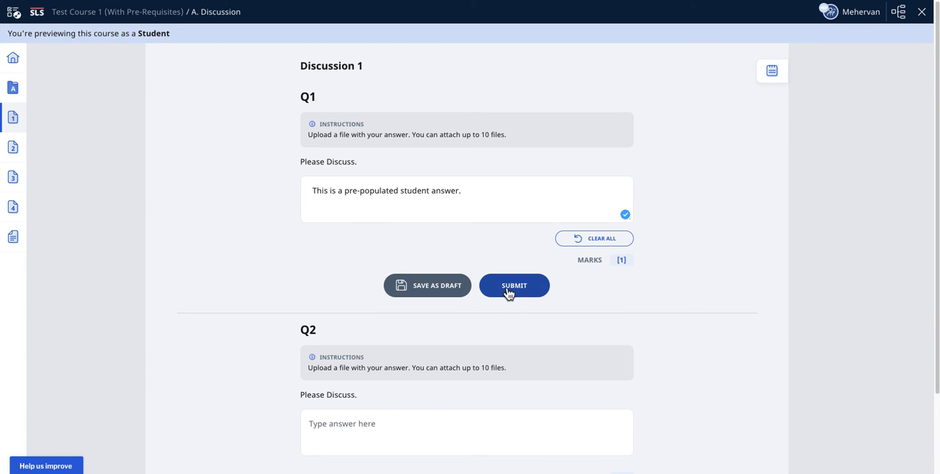